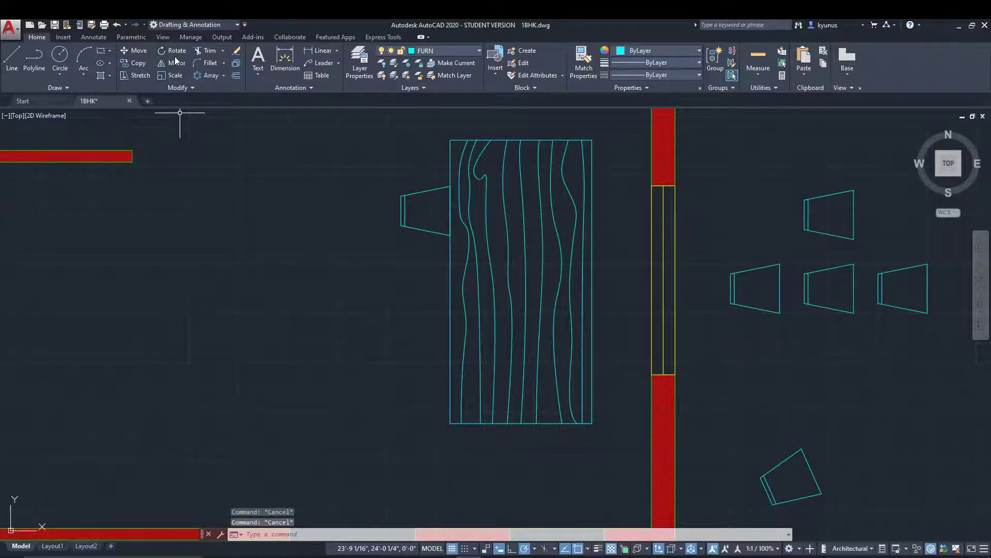
{"action": "mouse_move", "coordinate": [178, 63]}
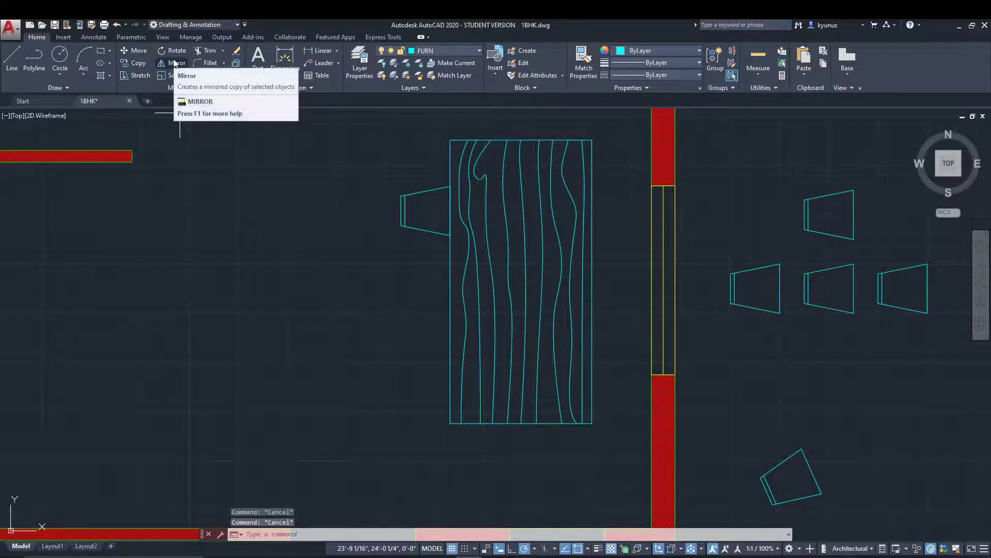
{"action": "mouse_move", "coordinate": [177, 50]}
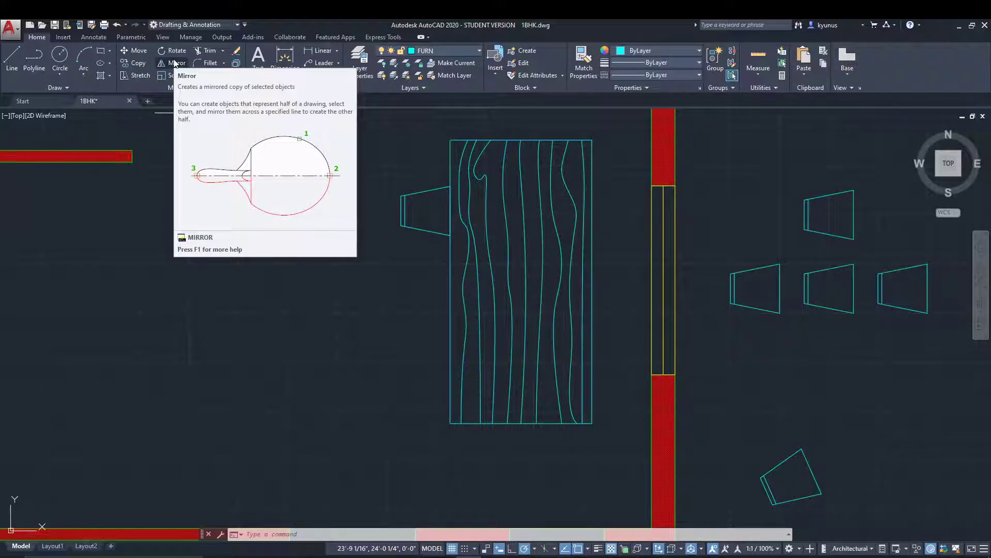
Mirror the left chair across a horizontal line through the table centre, keeping the original.
{"action": "key", "text": "Escape"}
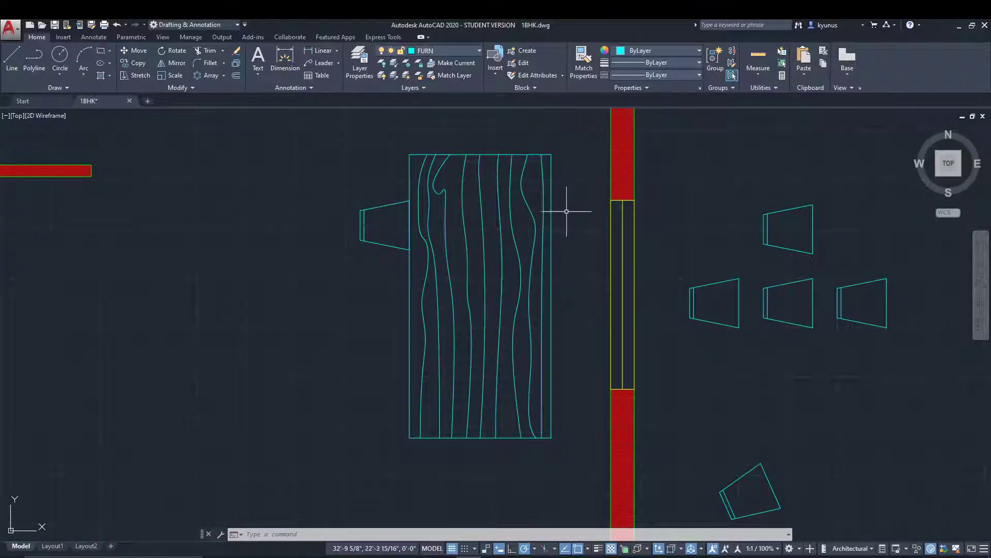
{"action": "mouse_move", "coordinate": [321, 244]}
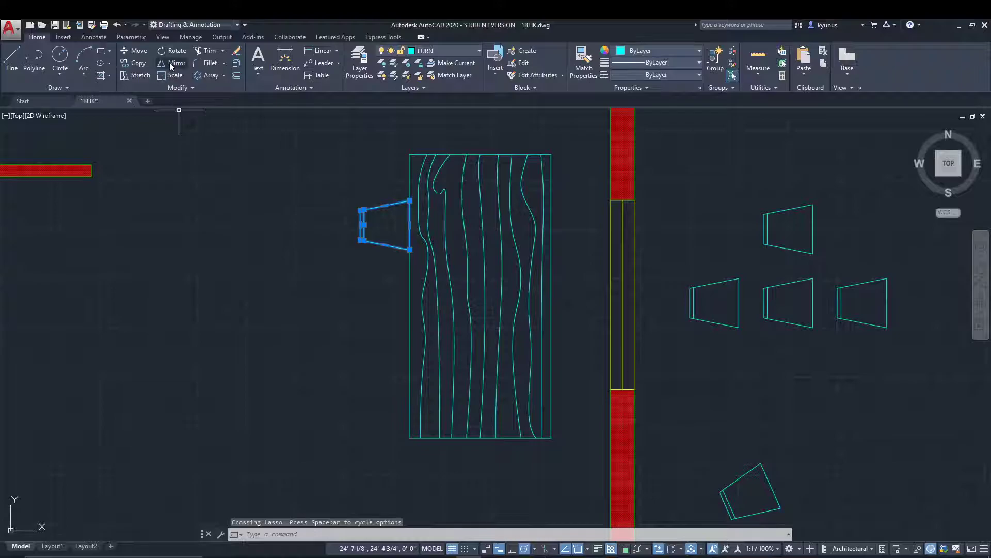
{"action": "left_click", "coordinate": [177, 63]}
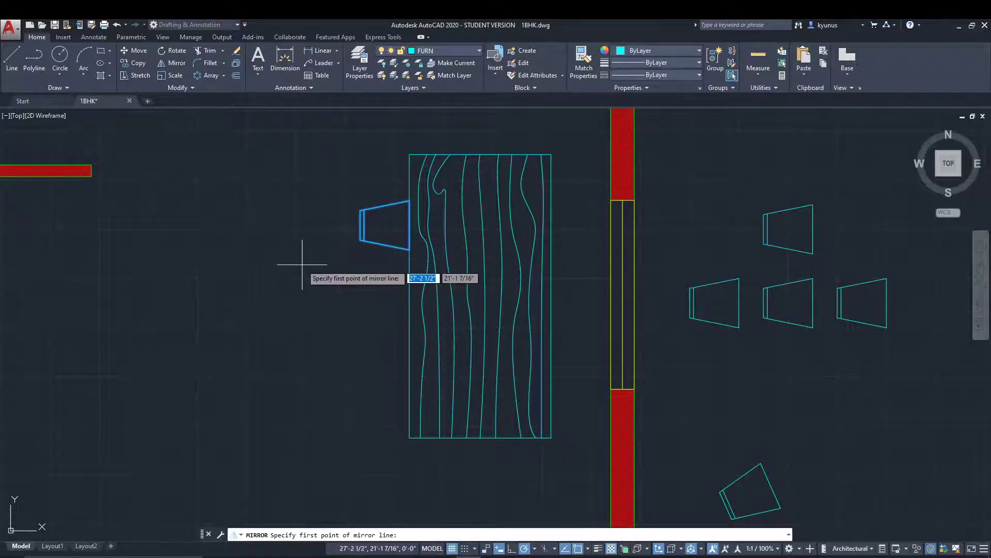
{"action": "mouse_move", "coordinate": [436, 290]}
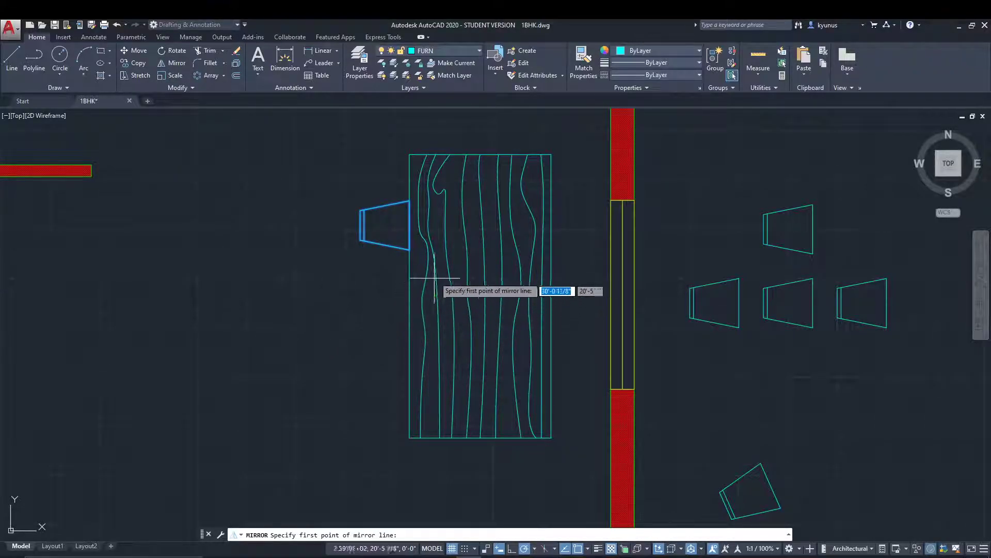
{"action": "mouse_move", "coordinate": [480, 296]}
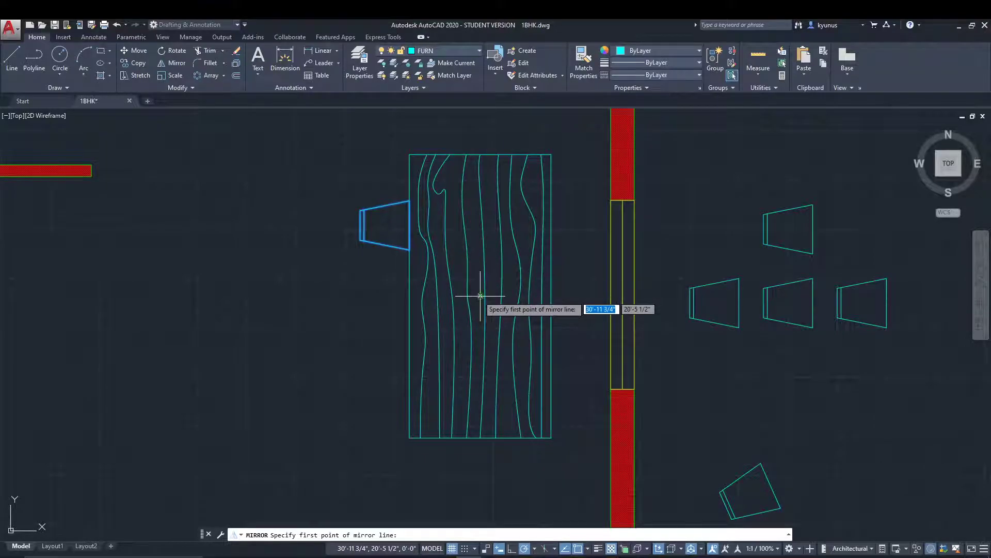
{"action": "left_click", "coordinate": [480, 296]}
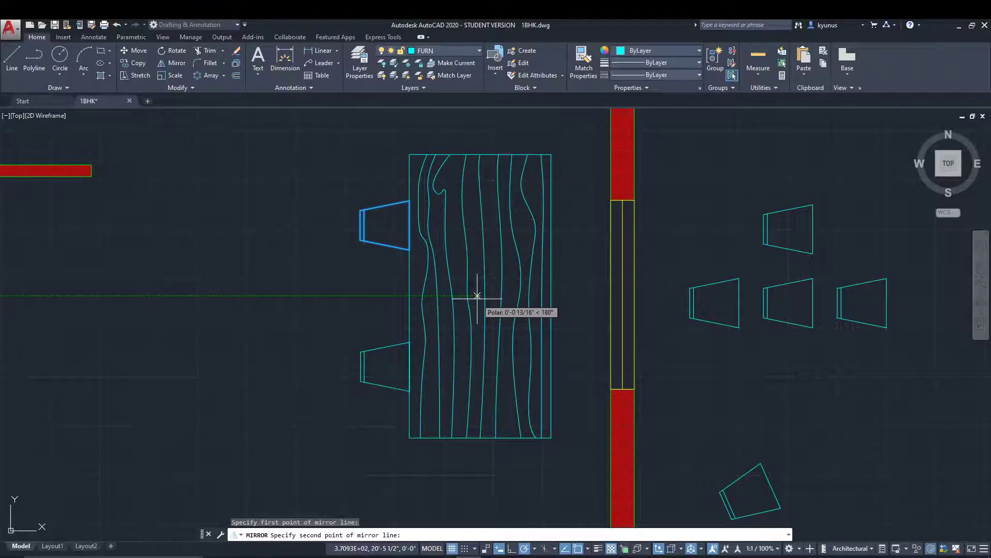
{"action": "mouse_move", "coordinate": [482, 295]}
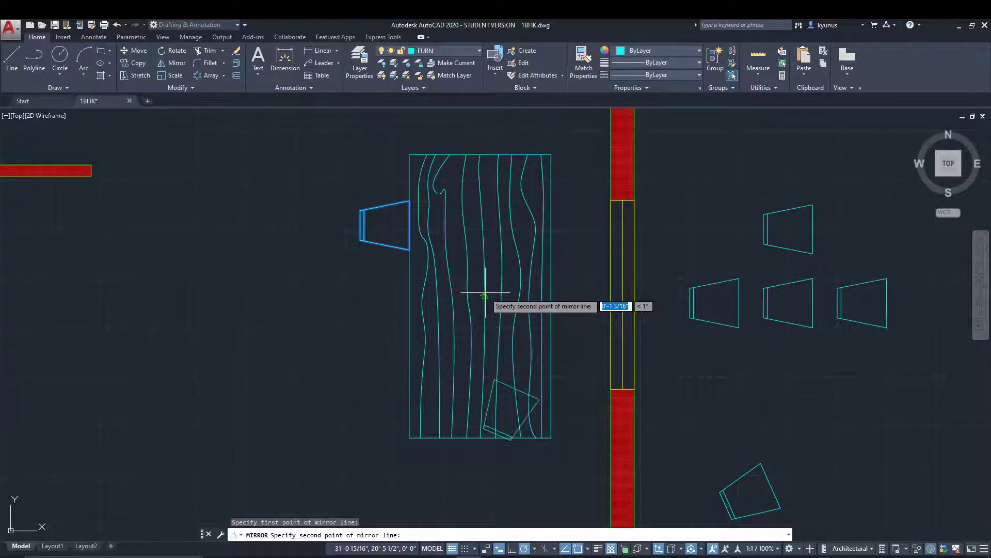
{"action": "mouse_move", "coordinate": [490, 282]}
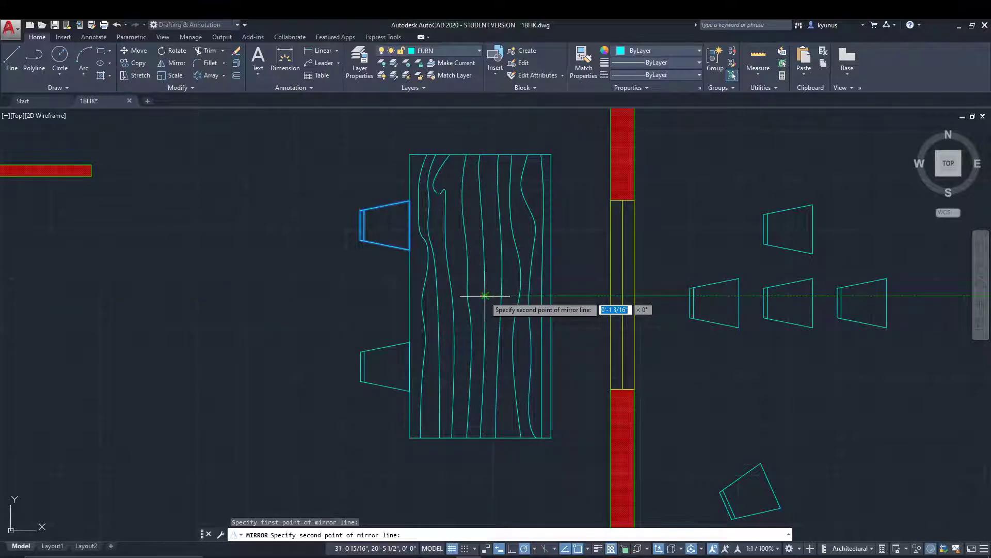
{"action": "mouse_move", "coordinate": [499, 253]}
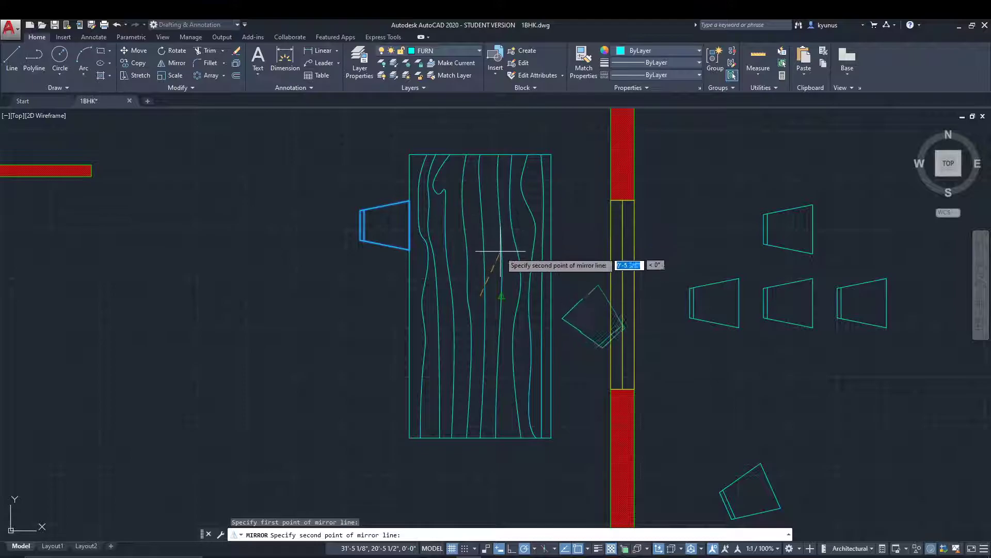
{"action": "mouse_move", "coordinate": [480, 304]}
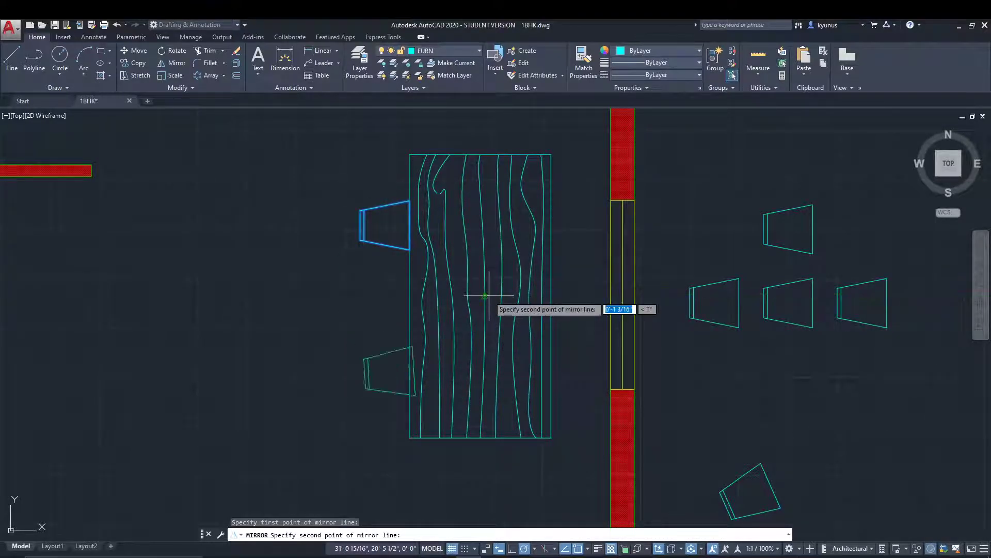
{"action": "mouse_move", "coordinate": [485, 295]}
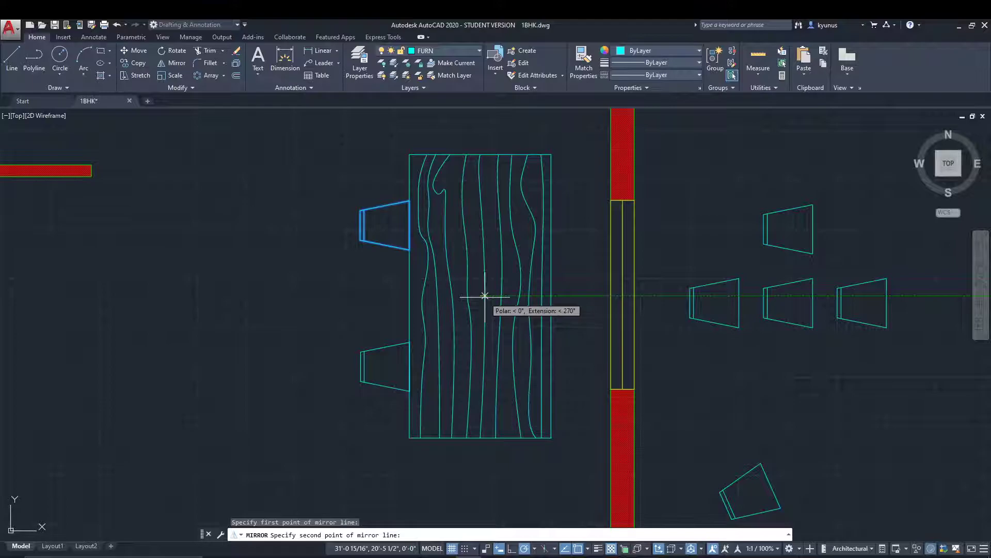
{"action": "left_click", "coordinate": [484, 296]}
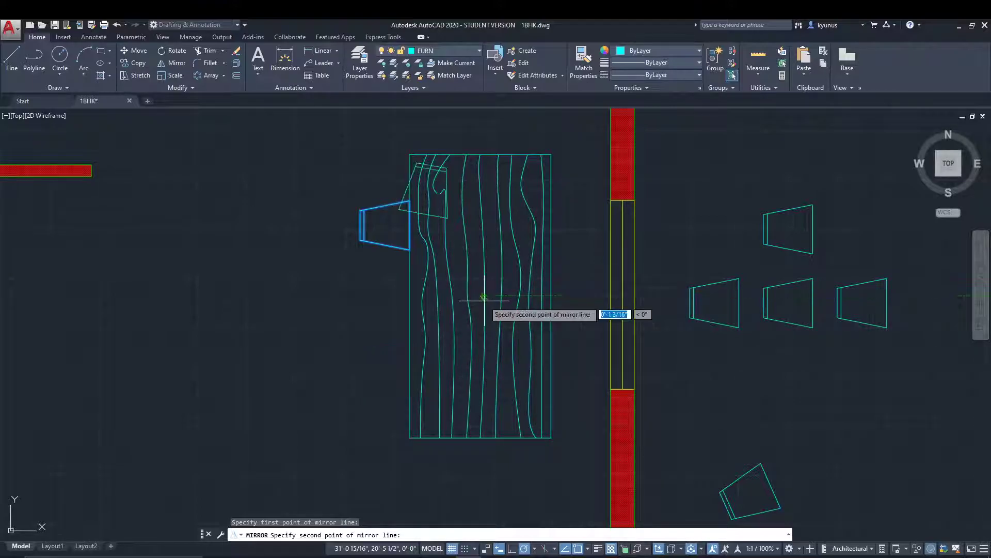
{"action": "mouse_move", "coordinate": [485, 296]}
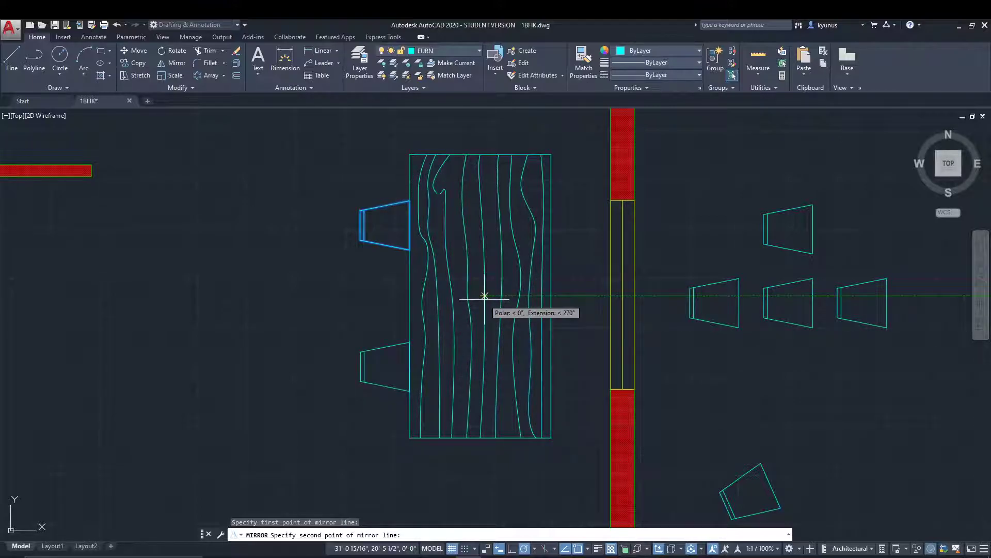
{"action": "left_click", "coordinate": [484, 296]}
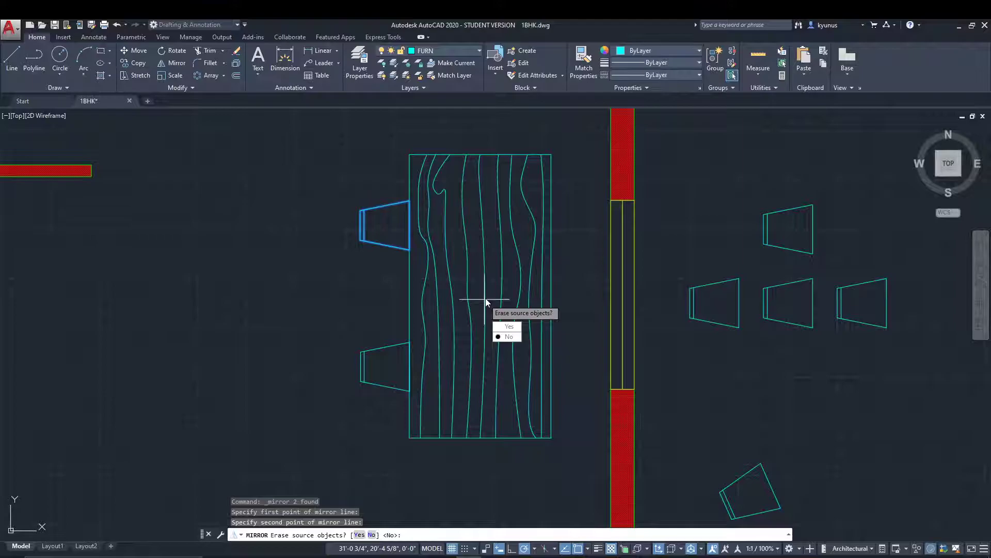
{"action": "mouse_move", "coordinate": [509, 326]}
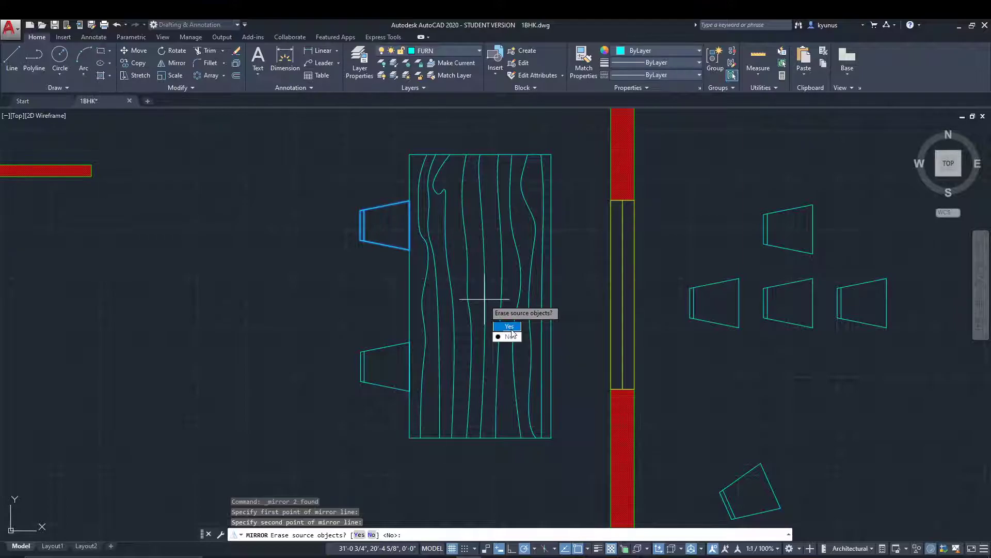
{"action": "left_click", "coordinate": [510, 336]}
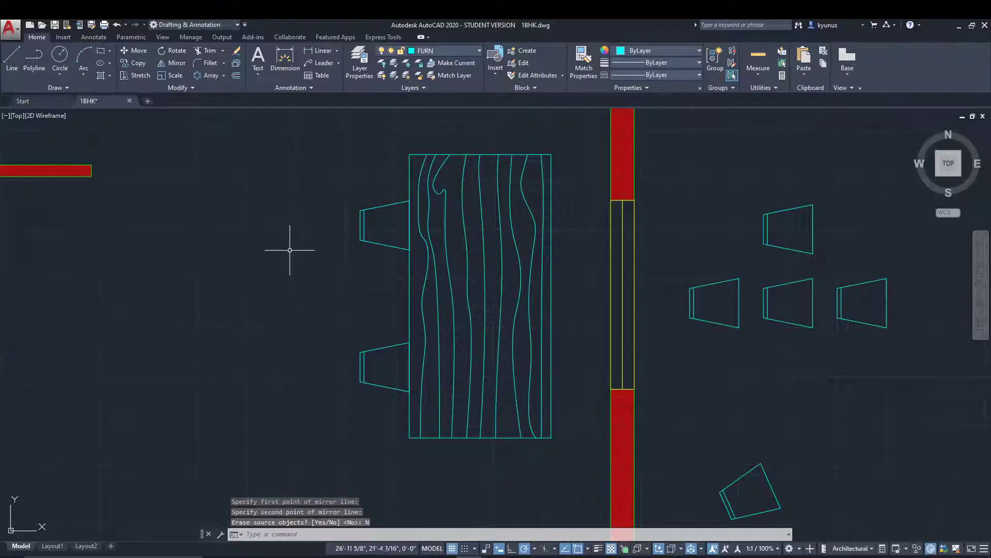
{"action": "mouse_move", "coordinate": [330, 215]}
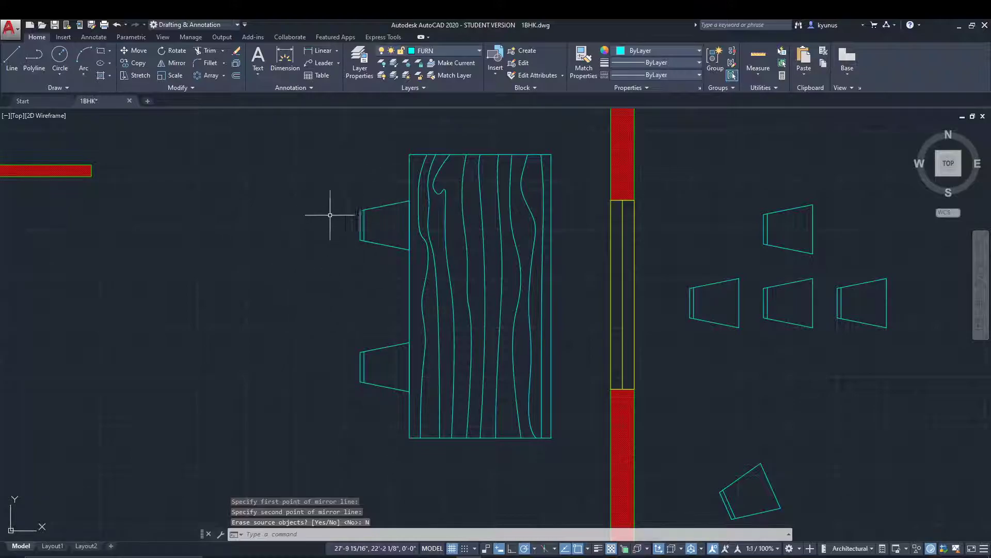
{"action": "mouse_move", "coordinate": [297, 186]}
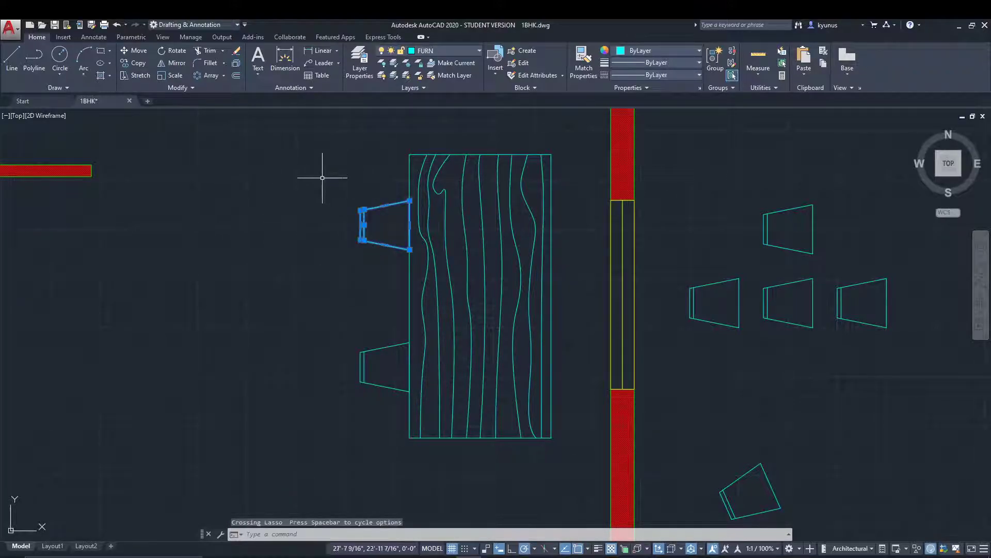
Mirror the upper left chair across a vertical line through the table's top-edge midpoint.
{"action": "left_click", "coordinate": [177, 63]}
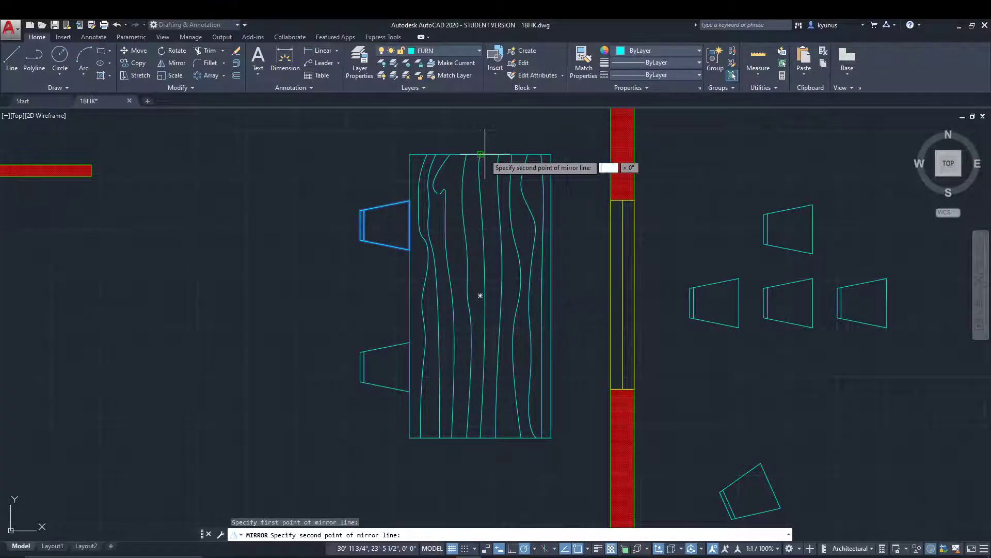
{"action": "mouse_move", "coordinate": [487, 227]}
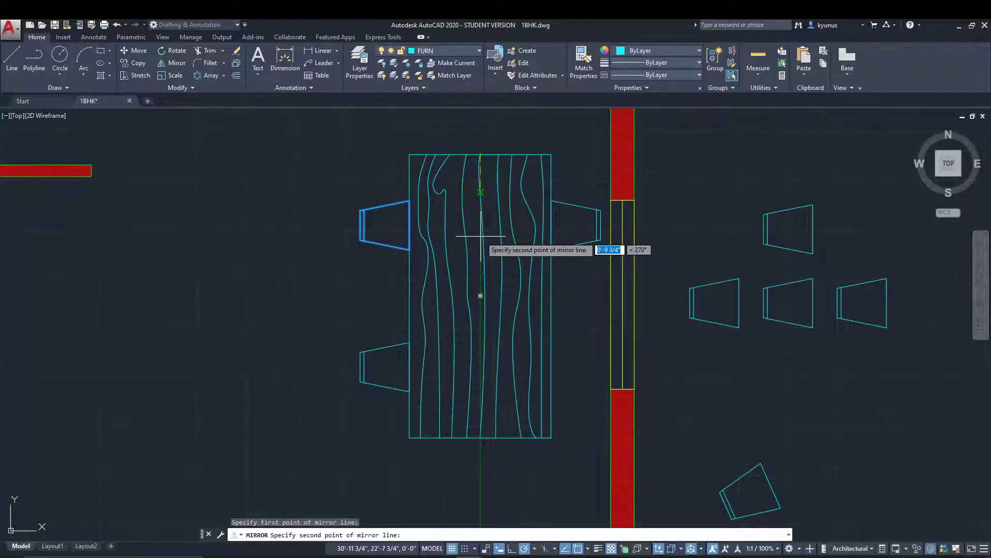
{"action": "left_click", "coordinate": [397, 245]}
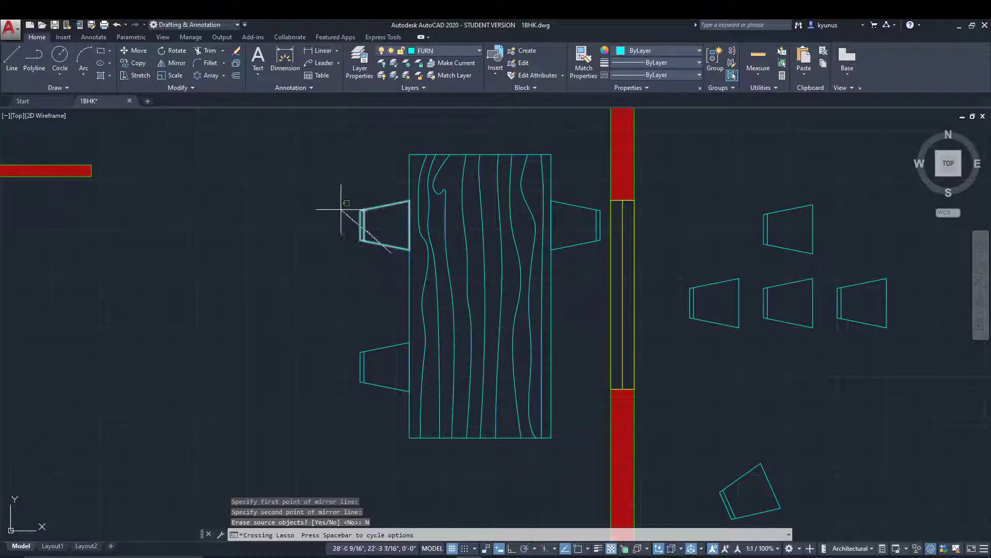
{"action": "left_click", "coordinate": [322, 284]}
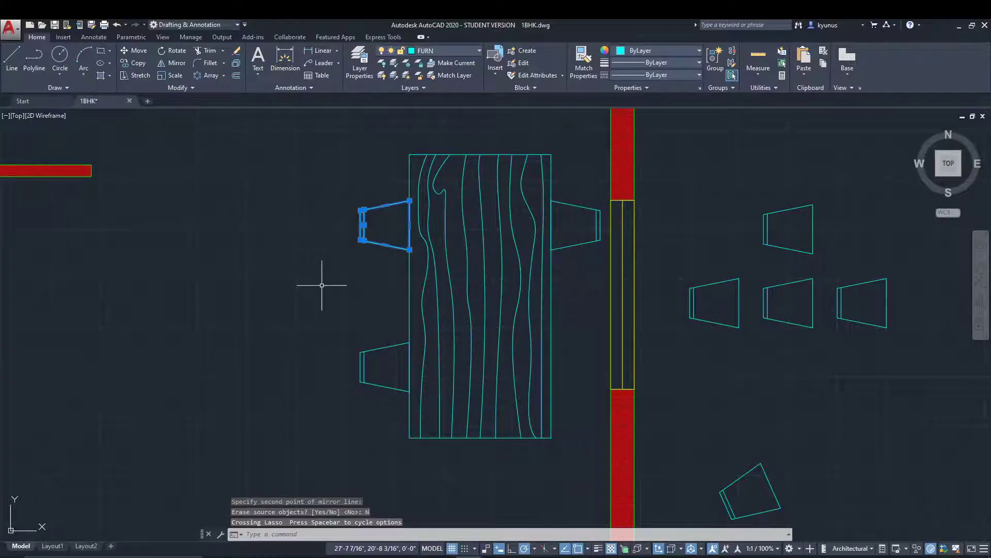
Copy the left chair from its endpoint onto the table's top edge with CO.
{"action": "type", "text": "co"}
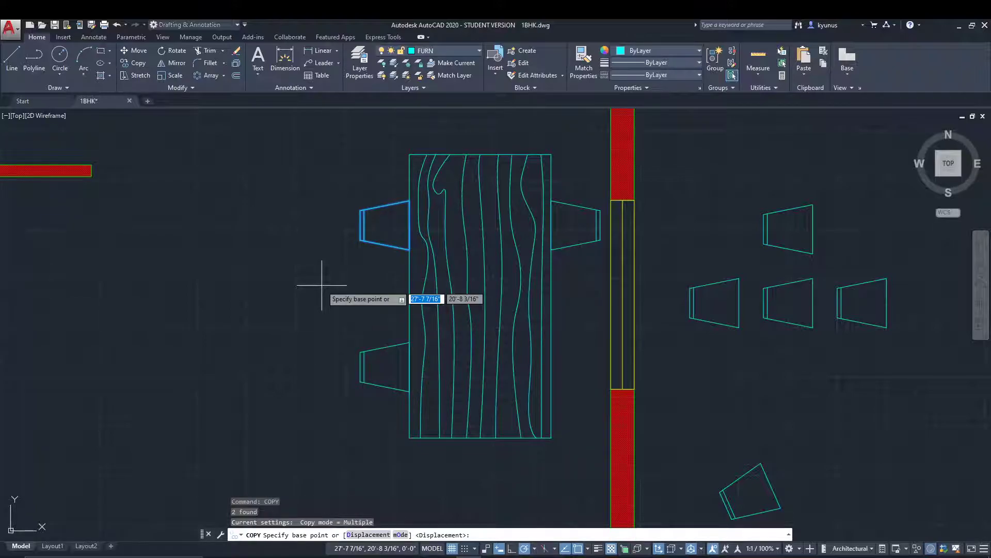
{"action": "left_click", "coordinate": [360, 223]}
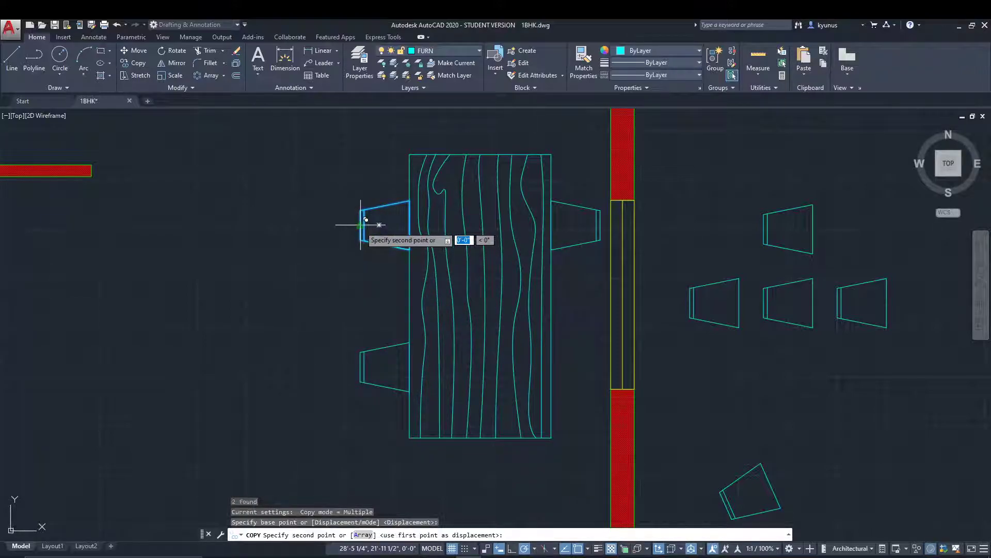
{"action": "mouse_move", "coordinate": [503, 149]}
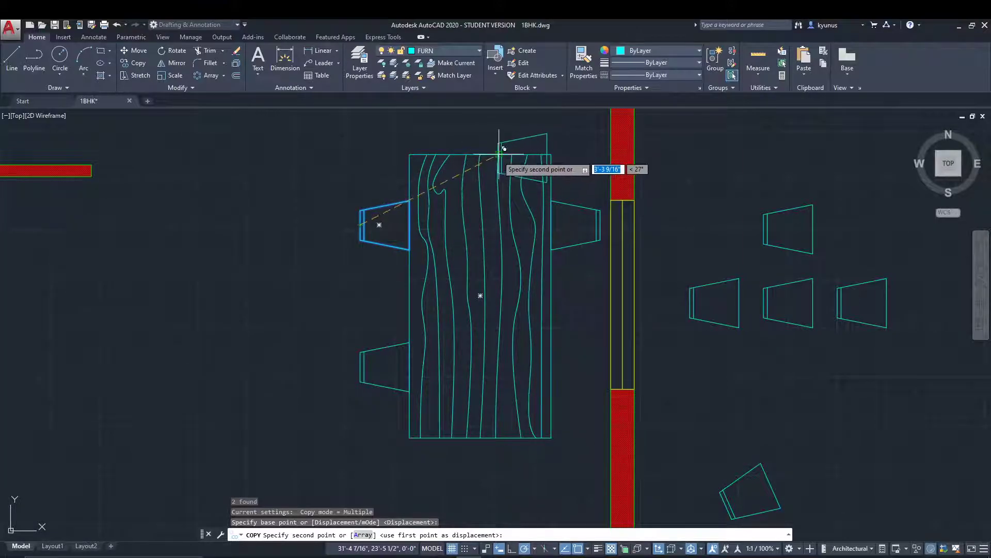
{"action": "mouse_move", "coordinate": [484, 154]}
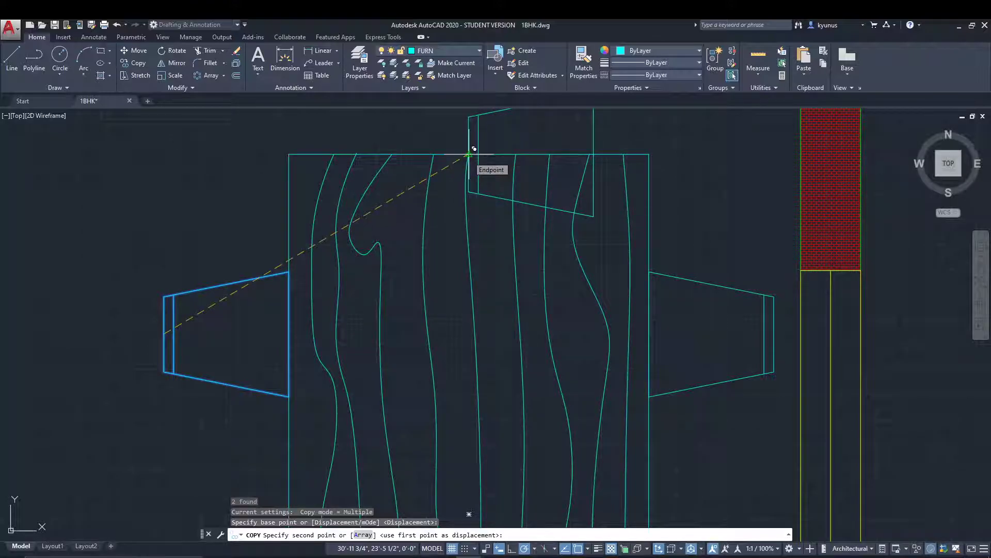
{"action": "left_click", "coordinate": [469, 154]}
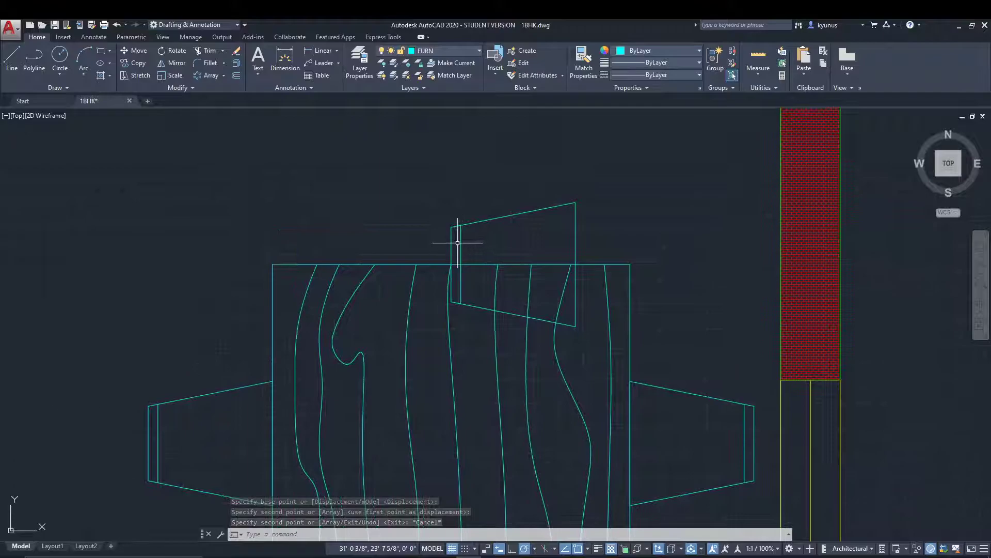
{"action": "left_click", "coordinate": [465, 239]}
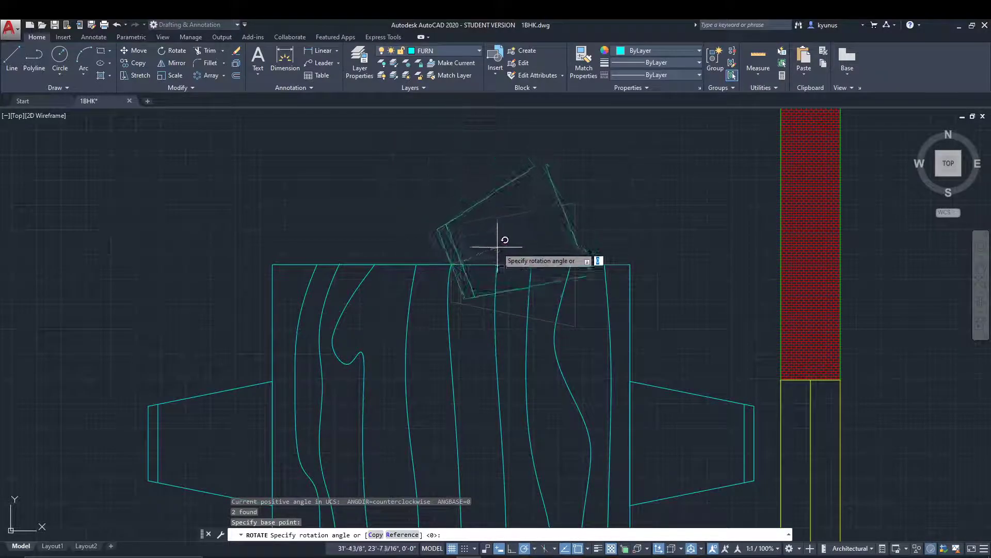
{"action": "mouse_move", "coordinate": [318, 208]}
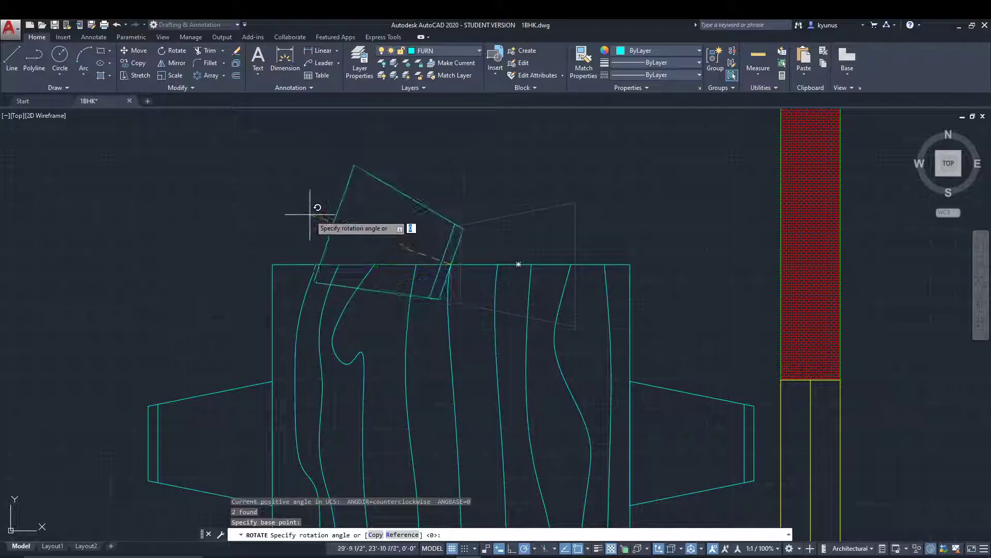
{"action": "mouse_move", "coordinate": [499, 337]}
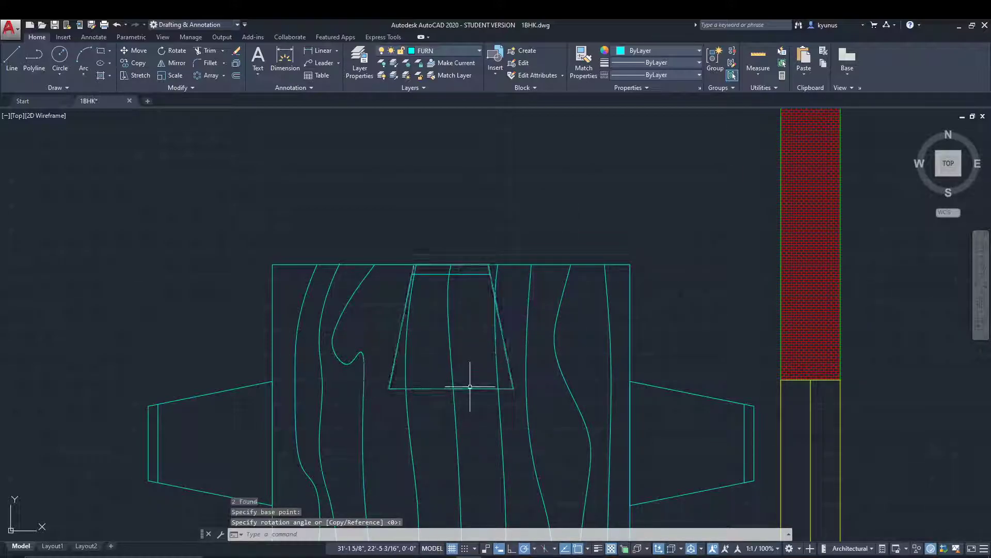
Rotate the copied top-edge chair 90 degrees so it stands upright.
{"action": "left_click", "coordinate": [460, 279]}
{"action": "type", "text": "MO"}
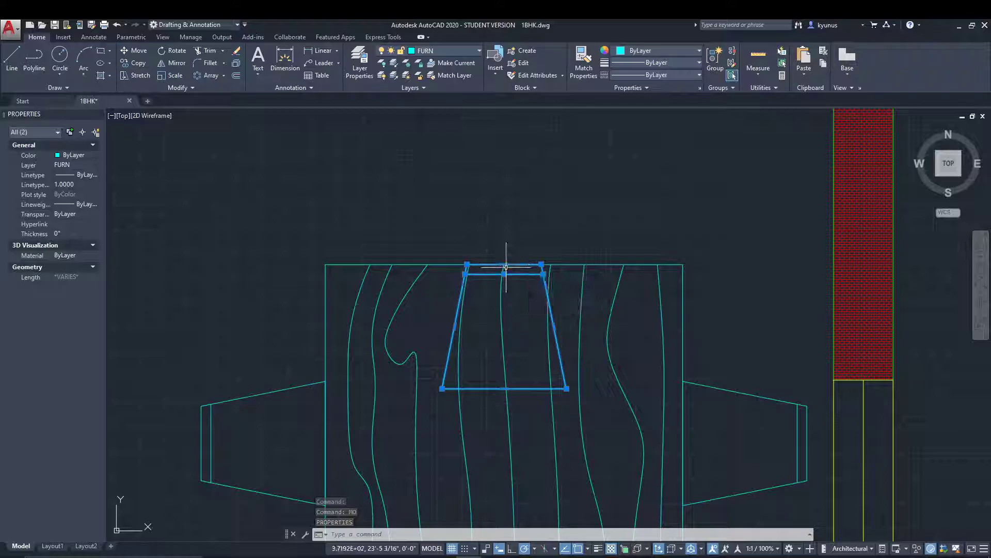
{"action": "key", "text": "Escape"}
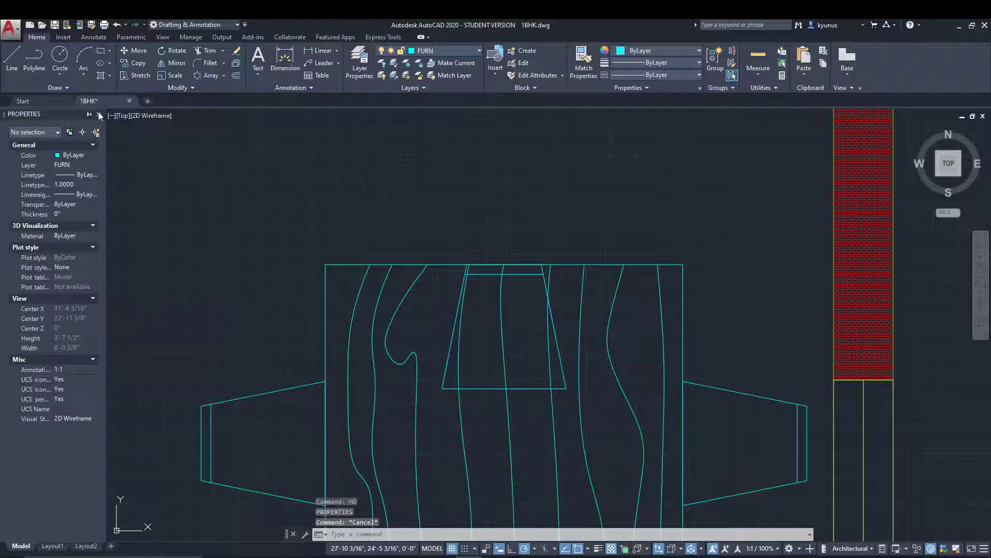
{"action": "left_click", "coordinate": [99, 115]}
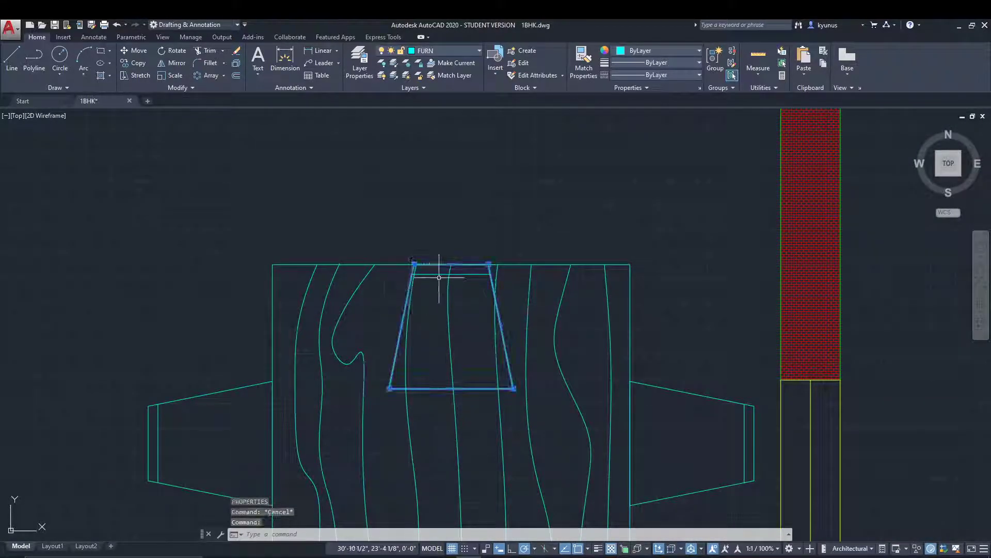
{"action": "type", "text": "m"}
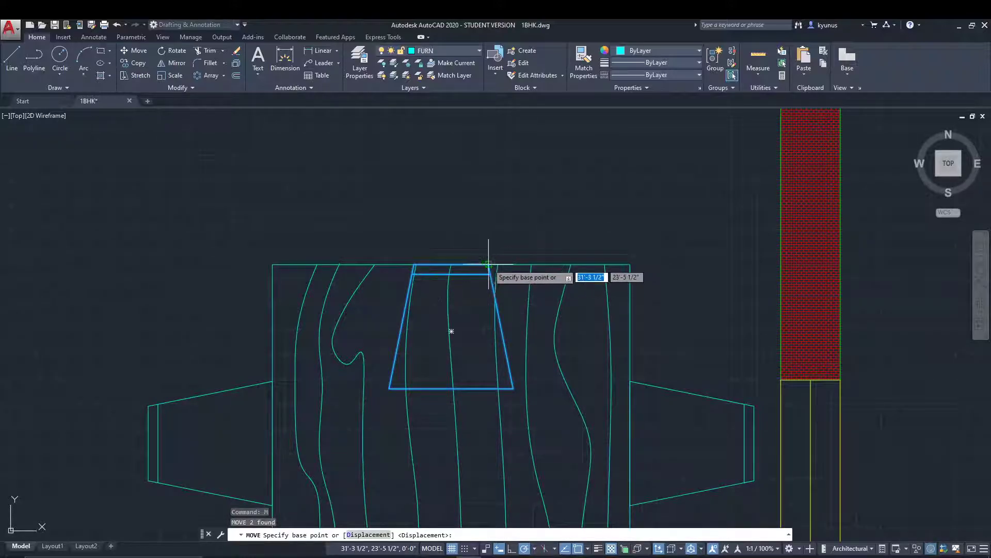
Move the top chair twice with endpoint snaps until its wide edge meets the table's top edge.
{"action": "left_click", "coordinate": [487, 261]}
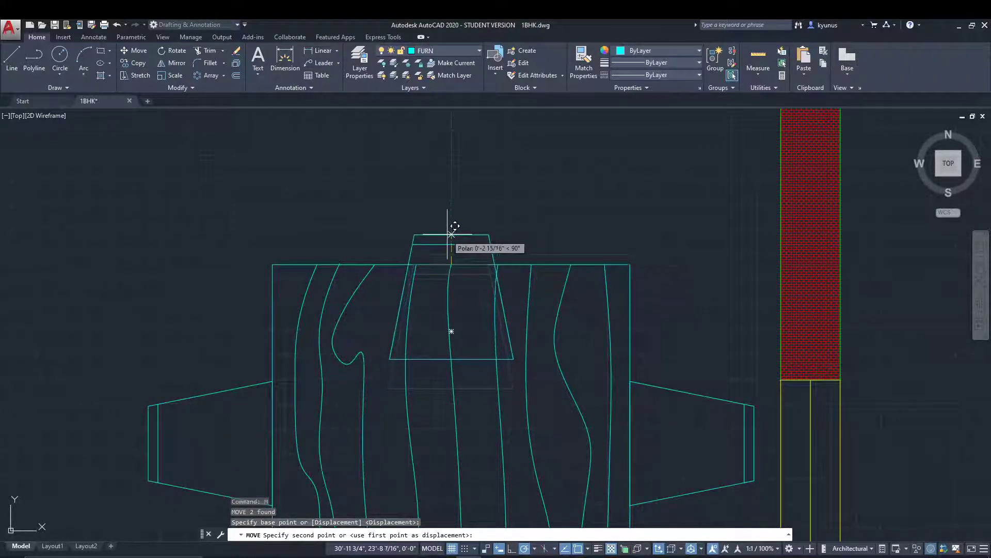
{"action": "mouse_move", "coordinate": [457, 132]}
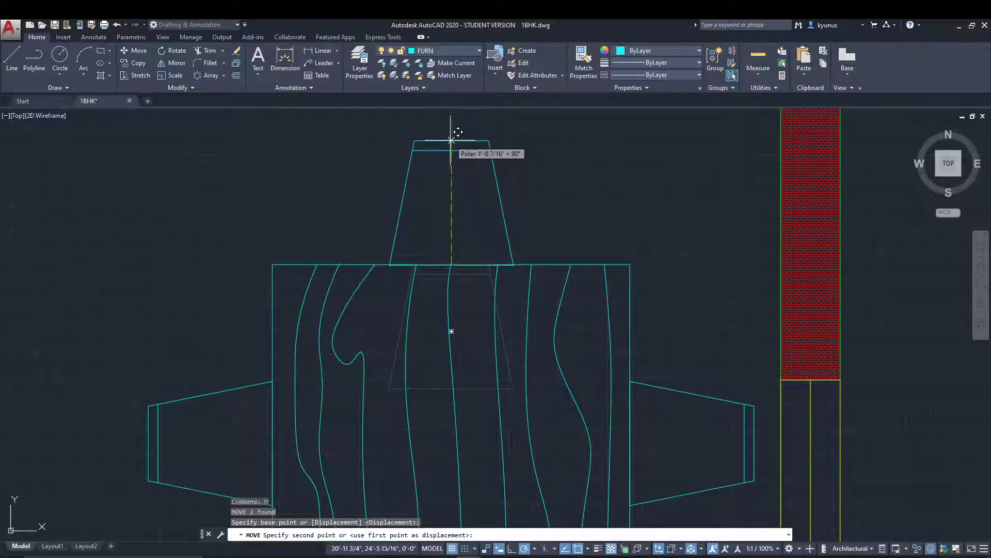
{"action": "mouse_move", "coordinate": [451, 119]}
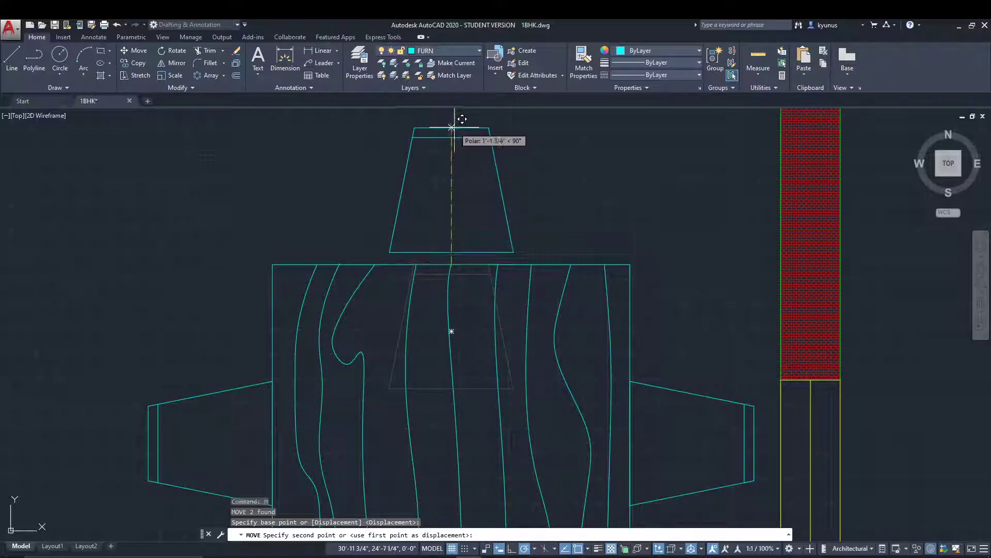
{"action": "left_click", "coordinate": [496, 144]}
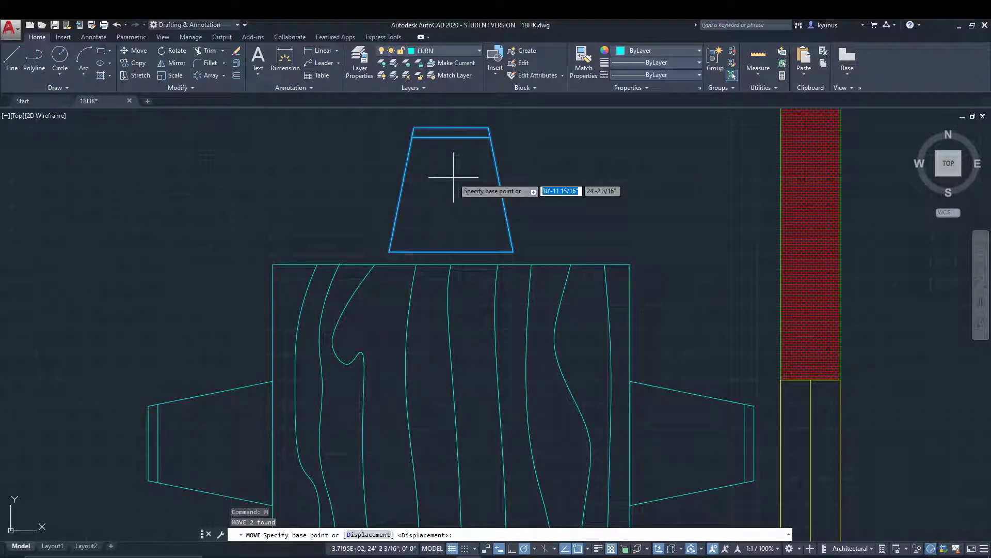
{"action": "left_click", "coordinate": [453, 243]}
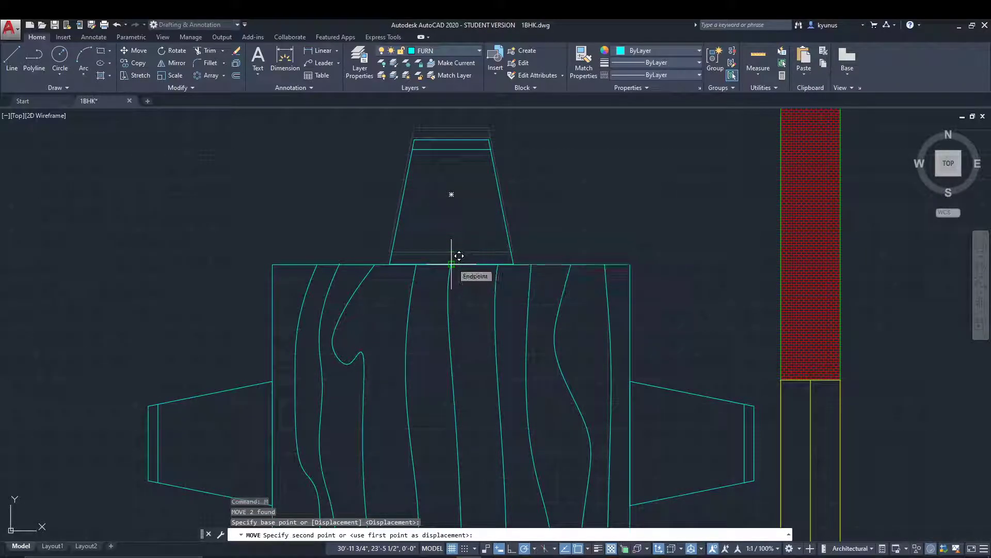
{"action": "left_click", "coordinate": [452, 264]}
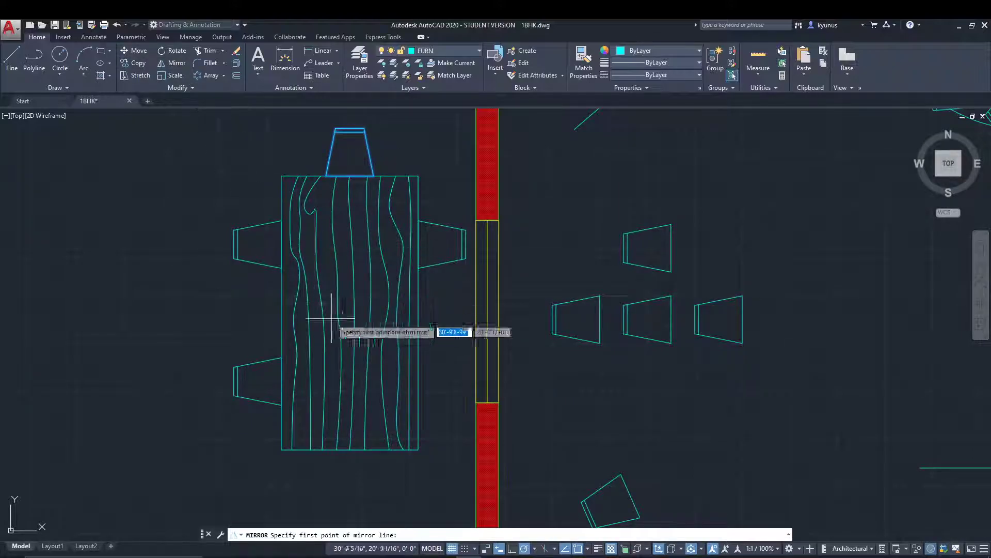
Mirror the top chair below the table across a horizontal line through the table's midpoints.
{"action": "left_click", "coordinate": [332, 316]}
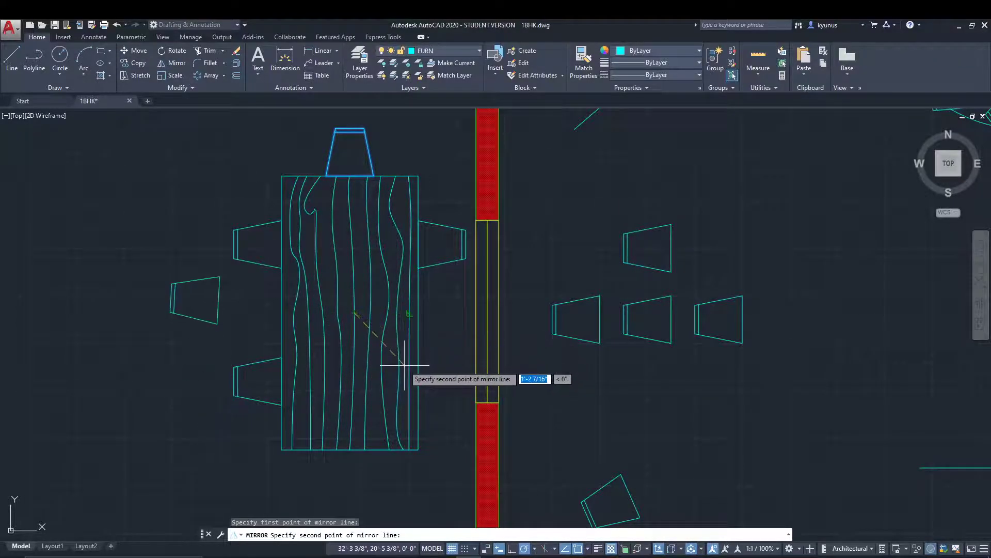
{"action": "mouse_move", "coordinate": [386, 313]}
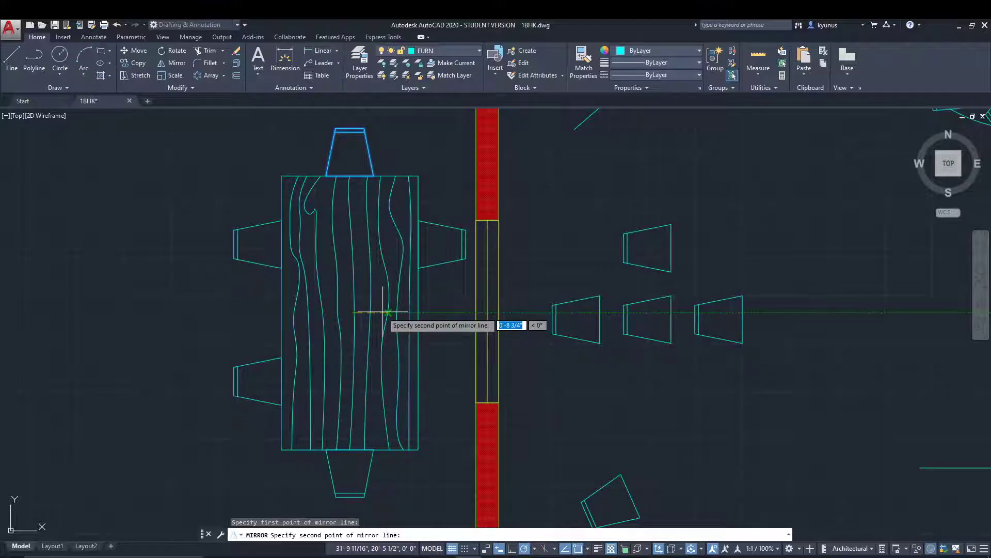
{"action": "mouse_move", "coordinate": [400, 314]}
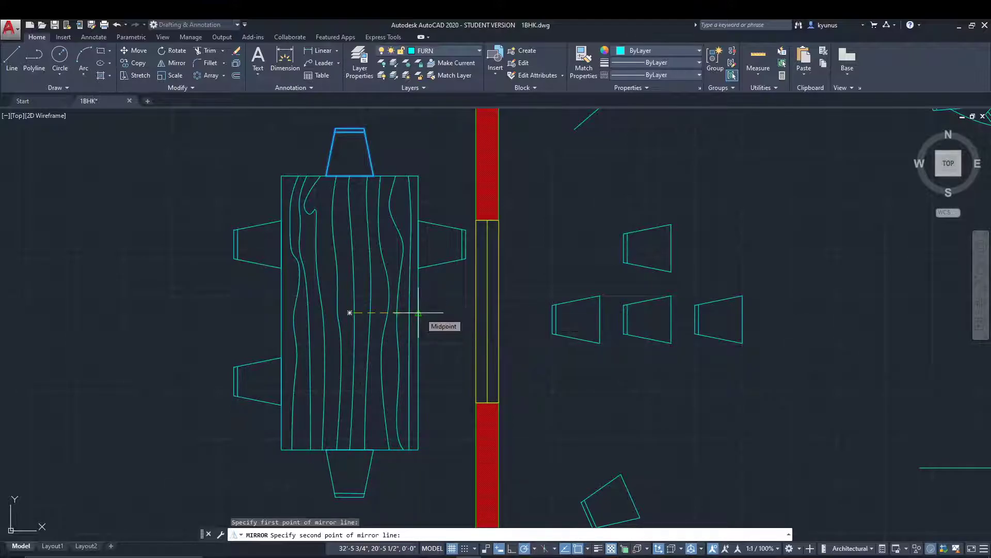
{"action": "left_click", "coordinate": [417, 313]}
{"action": "type", "text": "N"}
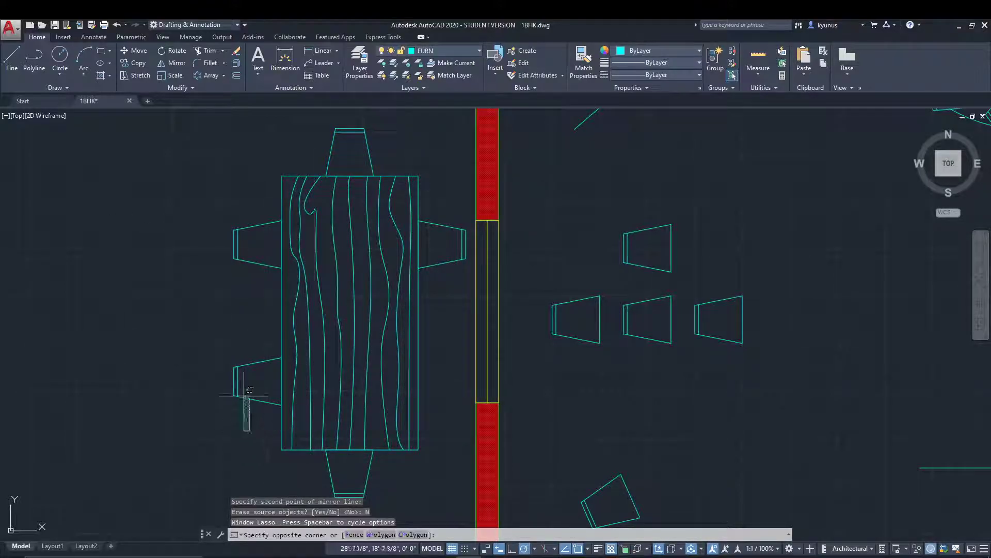
Mirror the lower-left chair to the right side across a vertical line through the table centre.
{"action": "left_click", "coordinate": [177, 63]}
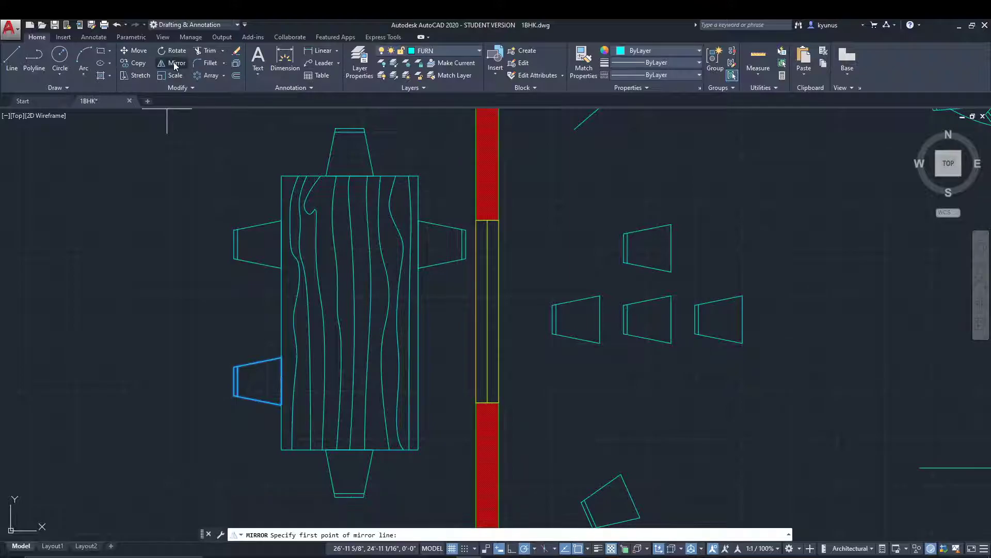
{"action": "mouse_move", "coordinate": [350, 313]}
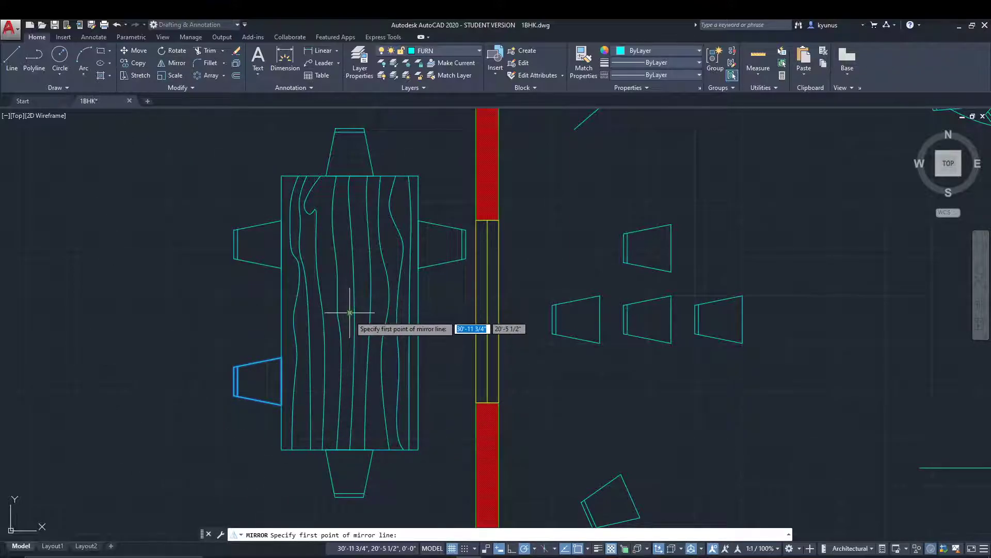
{"action": "left_click", "coordinate": [349, 312]}
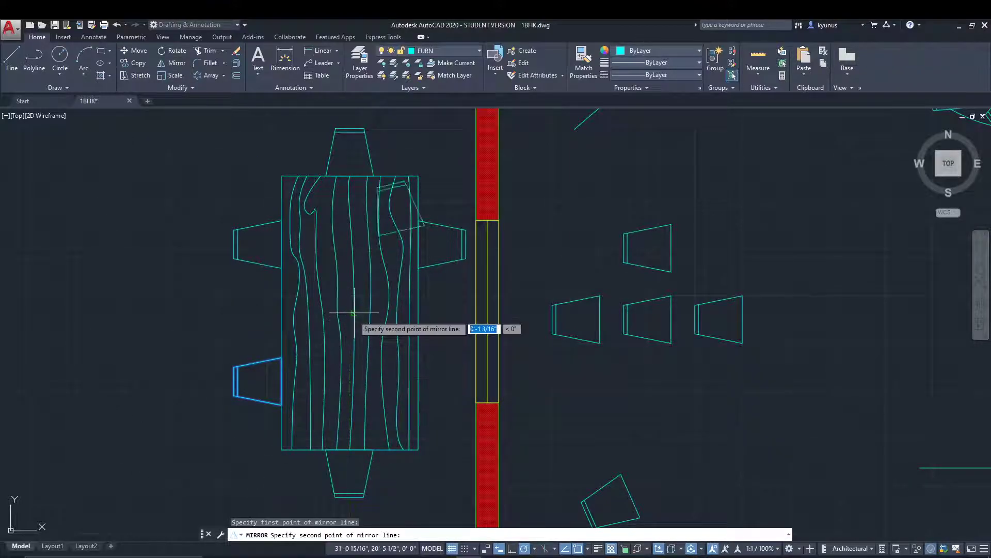
{"action": "mouse_move", "coordinate": [349, 326]}
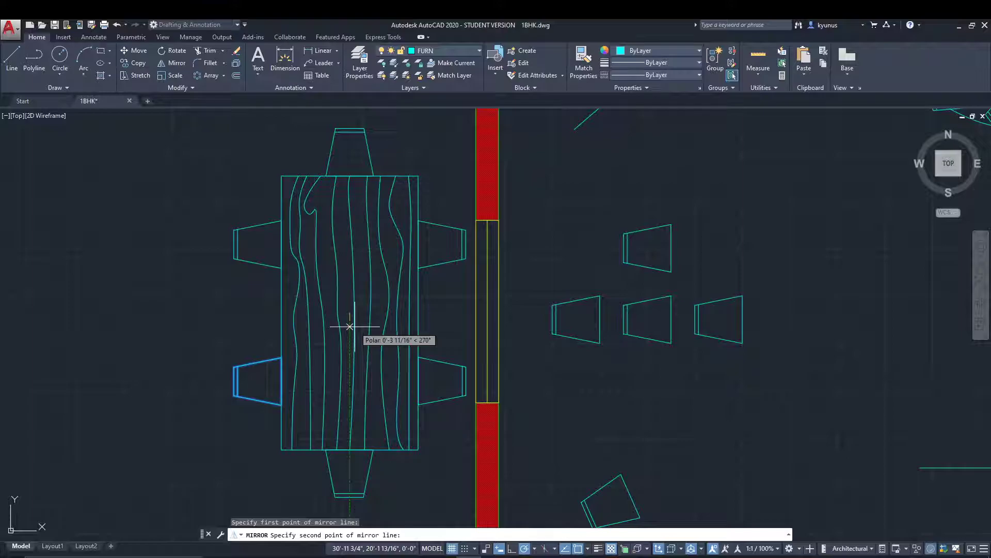
{"action": "left_click", "coordinate": [350, 326]}
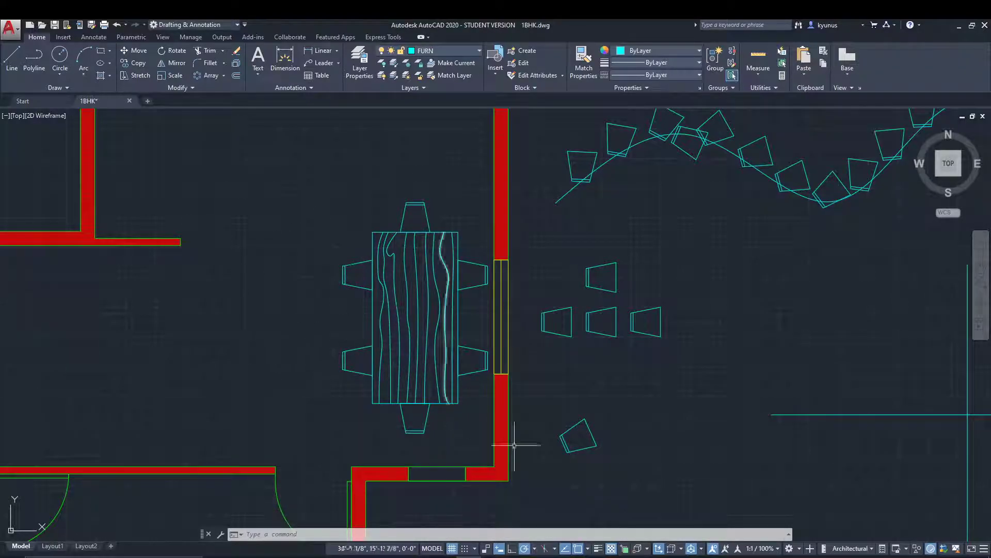
{"action": "mouse_move", "coordinate": [200, 273]}
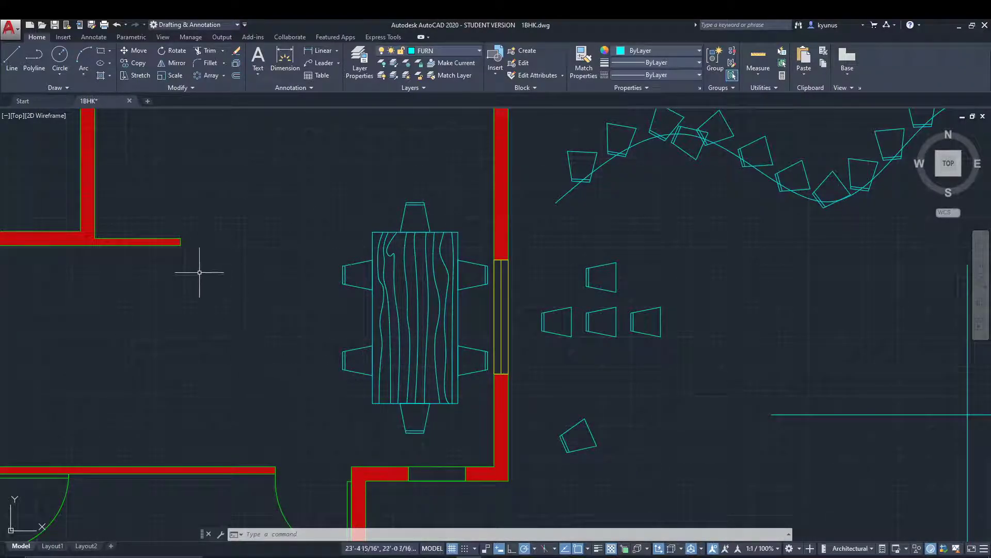